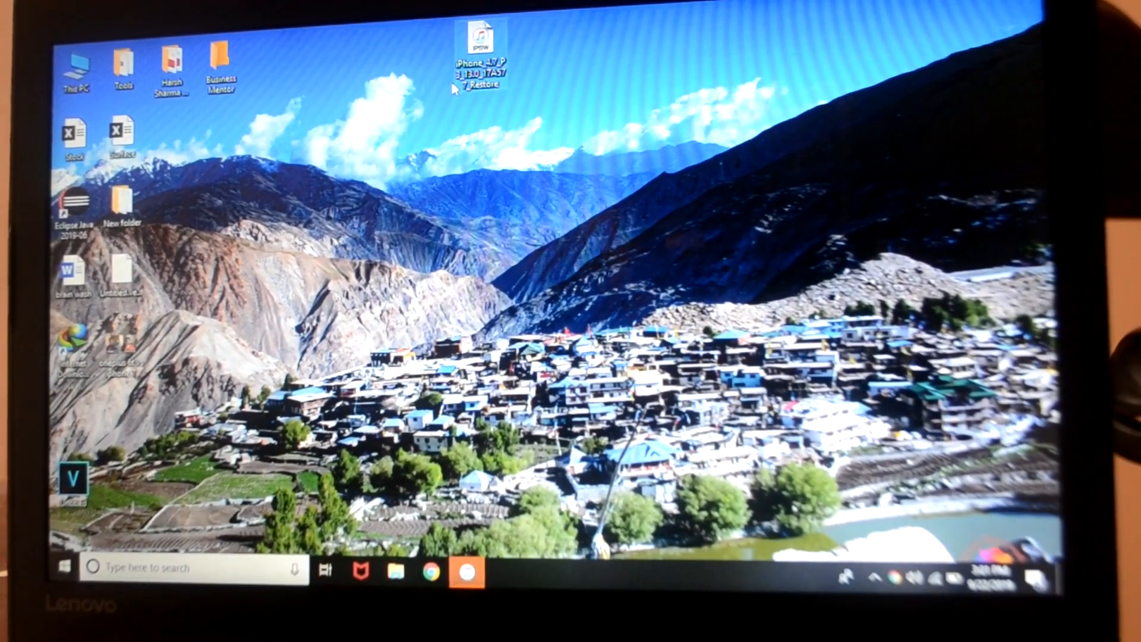
{"action": "mouse_move", "coordinate": [444, 178]}
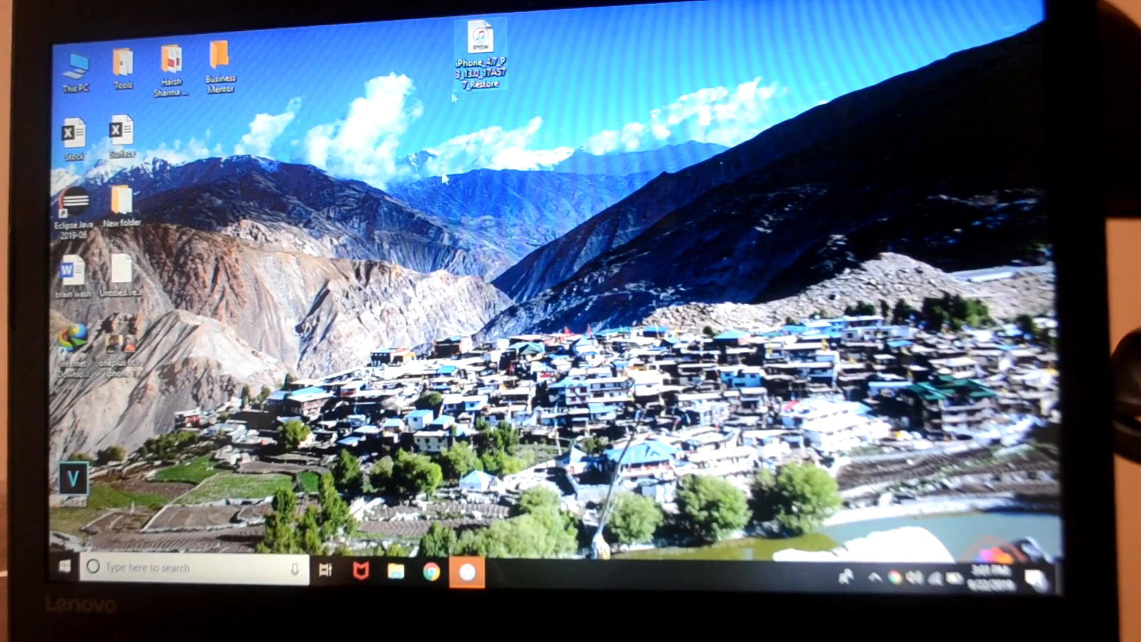
- Choose the iPhone_4.7_P3_13.0_17A577_Restore IPSW from the Desktop as the update file
{"action": "double_click", "coordinate": [480, 33]}
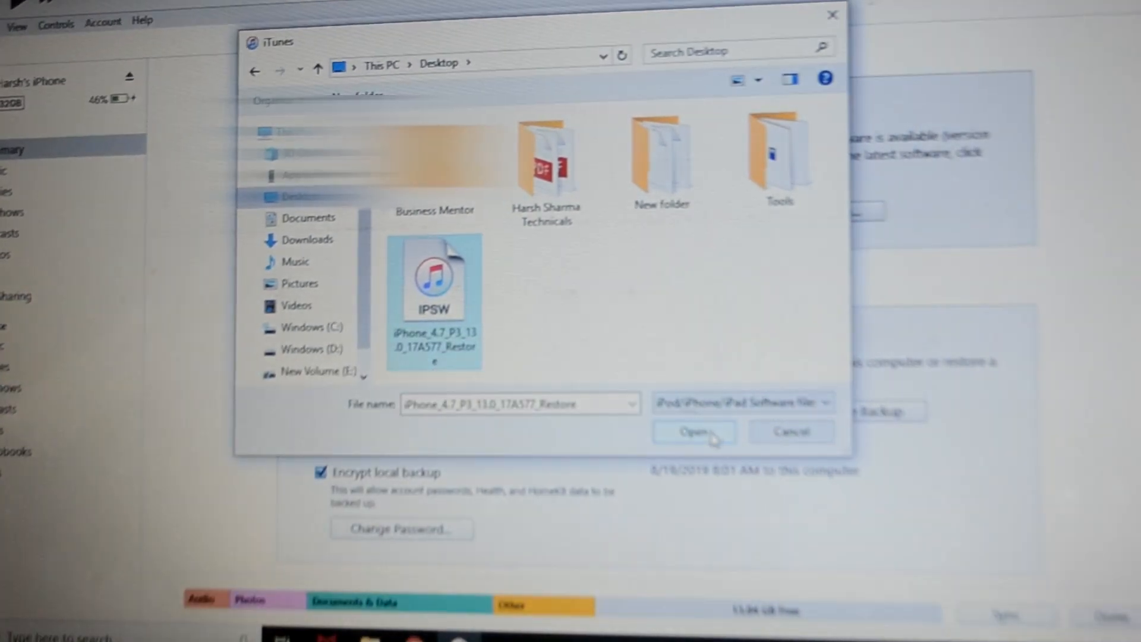
{"action": "left_click", "coordinate": [689, 431]}
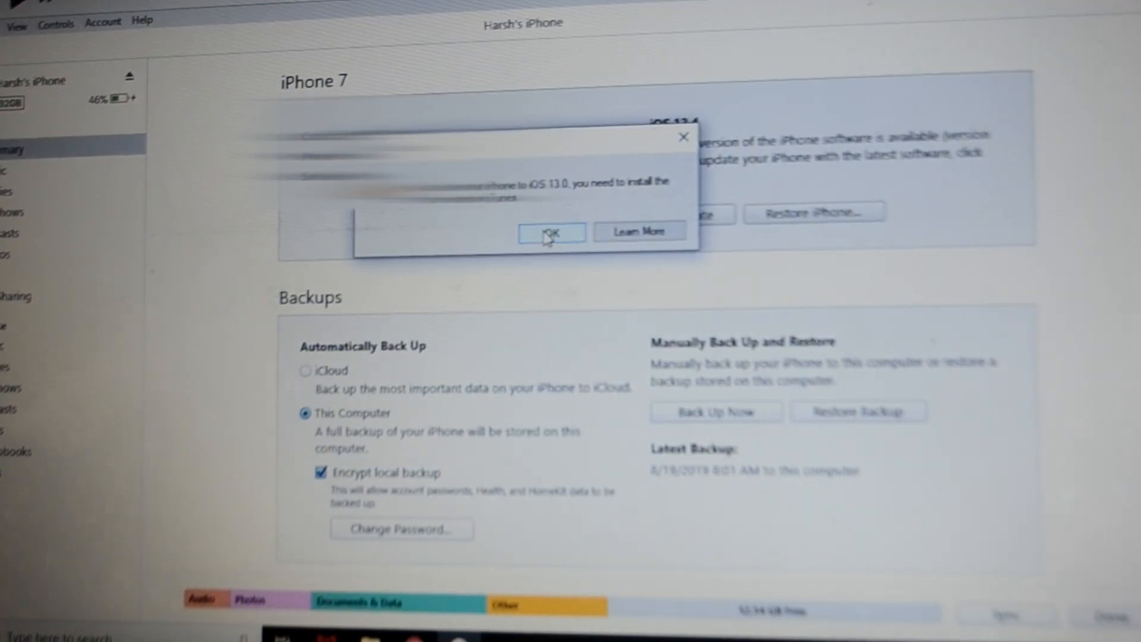
- Dismiss the newer-iTunes-required alert with OK, leaving the iPhone on iOS 12.4
{"action": "left_click", "coordinate": [551, 231]}
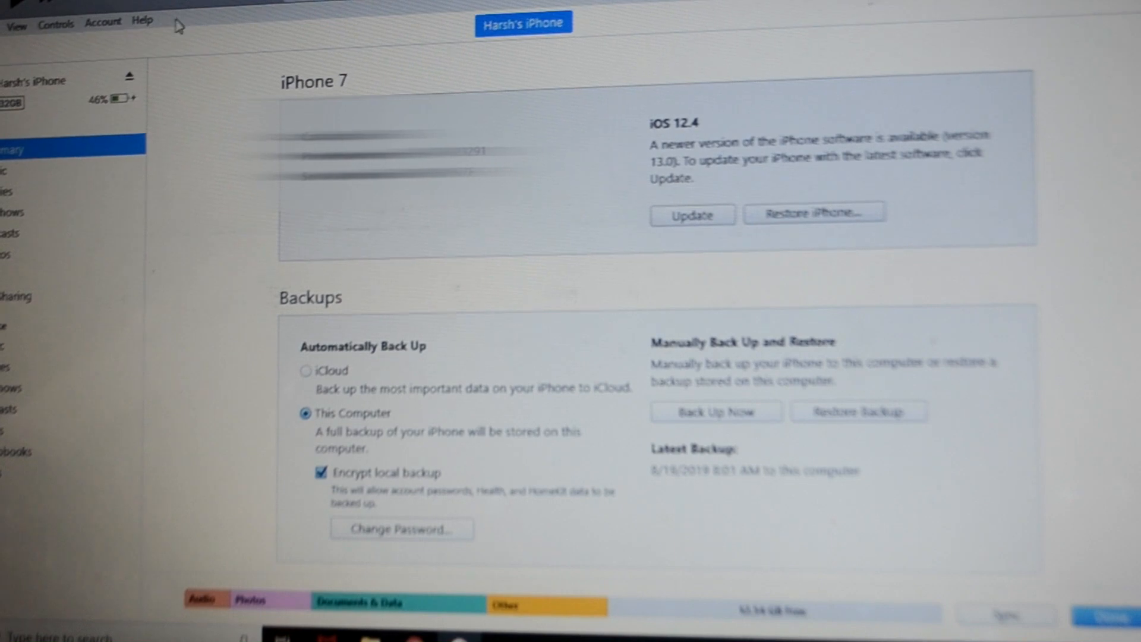